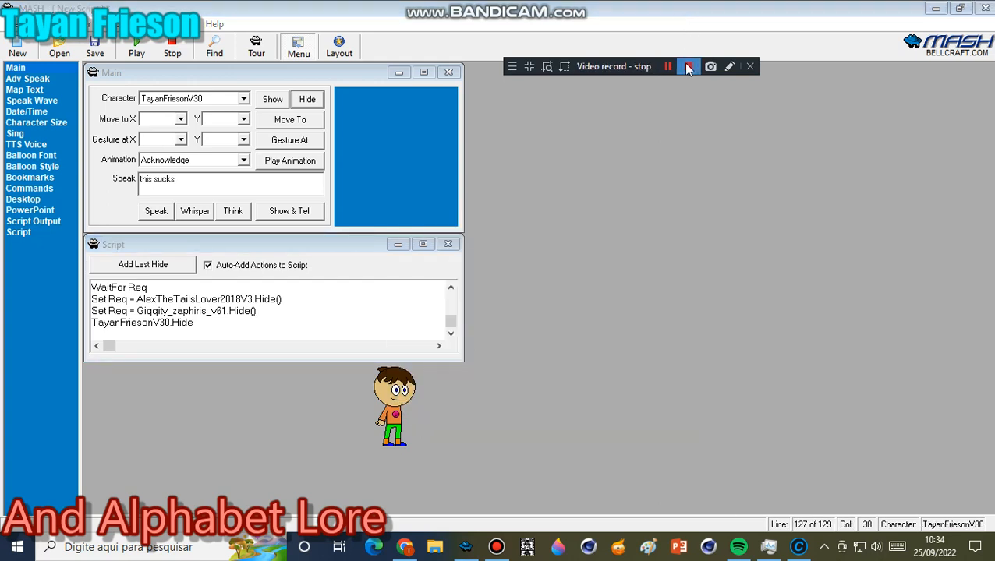
Step: Play the script so the TayanFriesonV30 character animates on the desktop
left_click(688, 66)
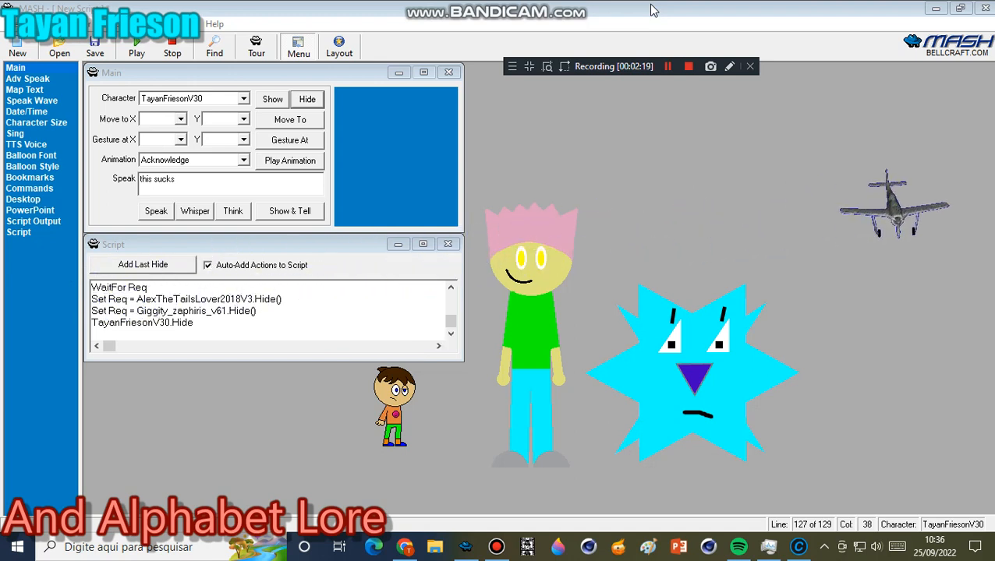
Step: Let playback run until Tayan Frieson's balloon reads "I didn't see here" as the airplane flies by
left_click(156, 212)
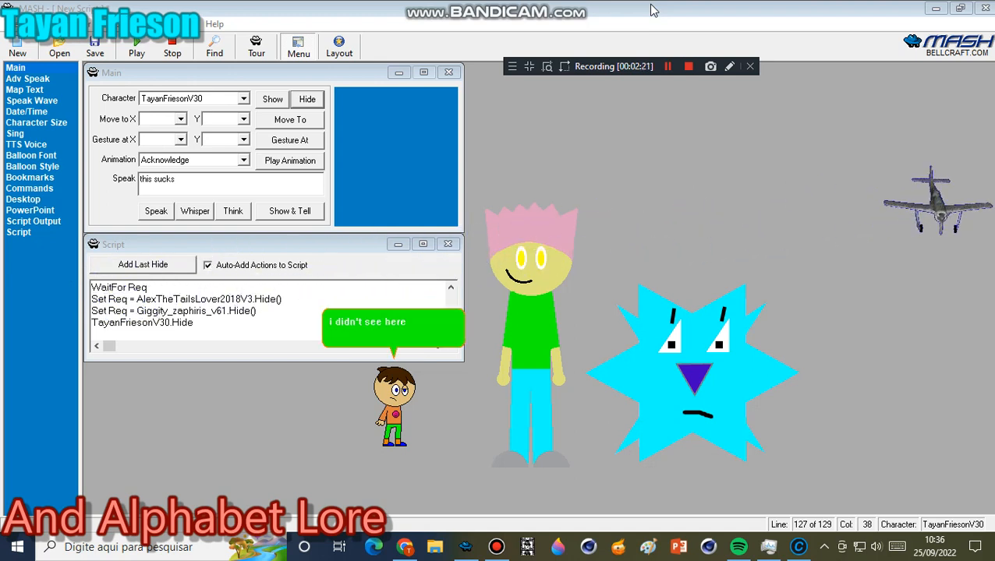